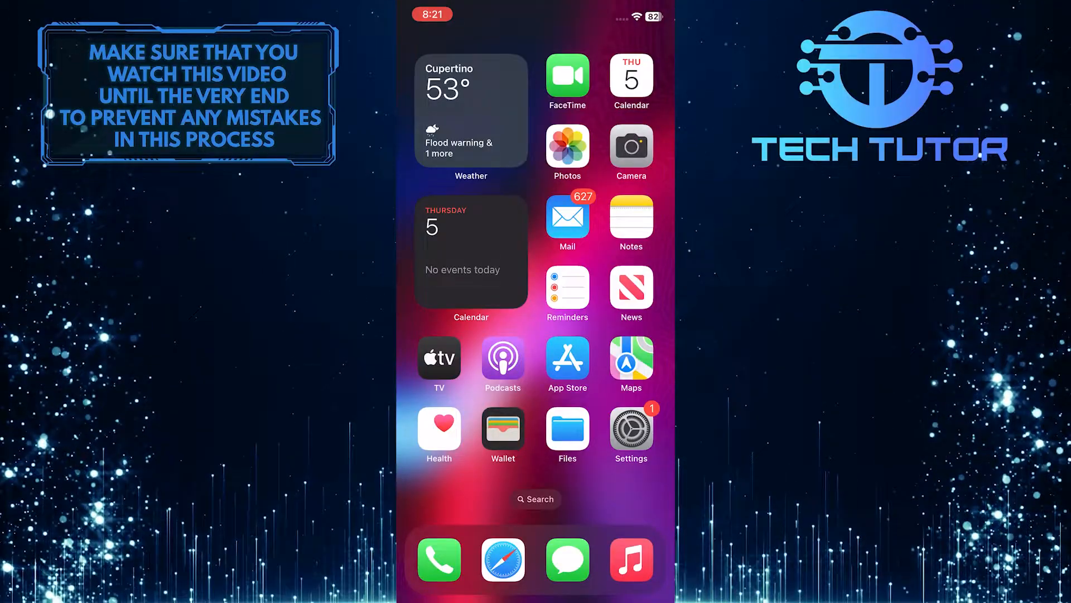
Switch Airplane Mode on, then back off, and dismiss the No SIM Available alert.
click(630, 429)
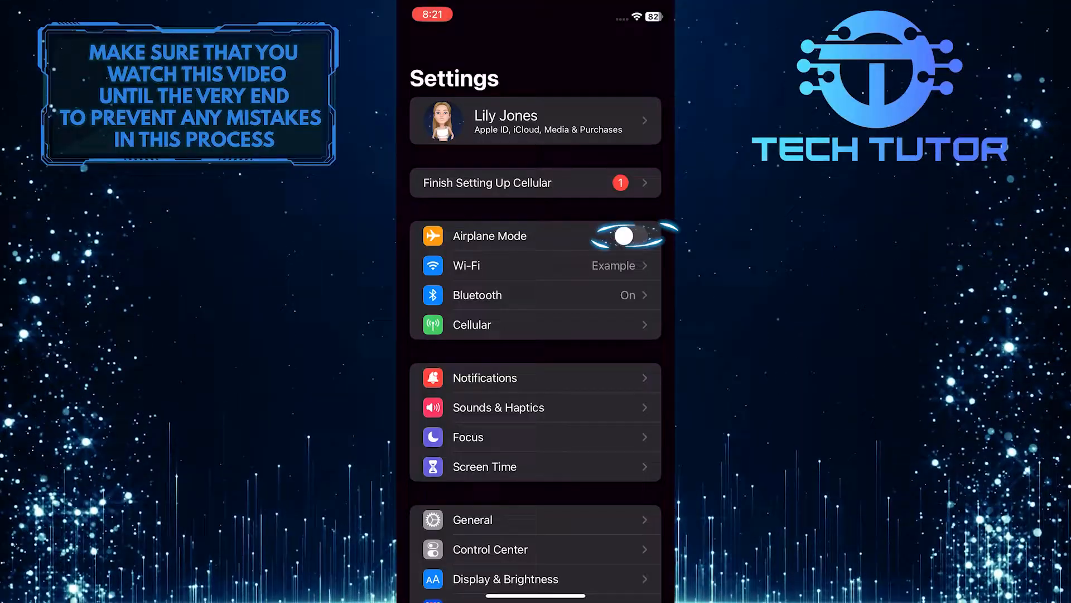
click(630, 236)
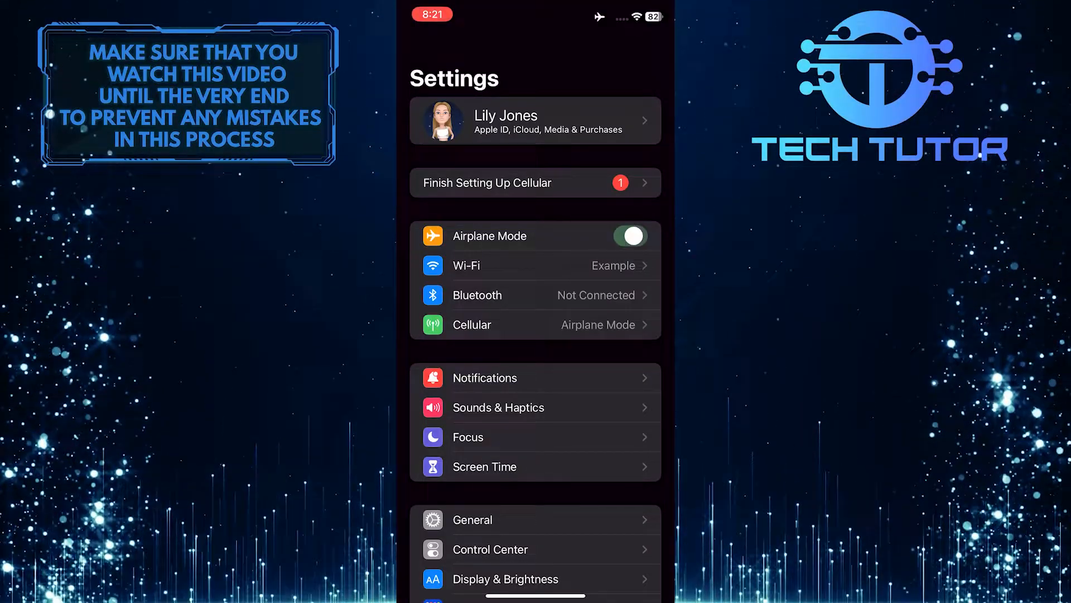
click(630, 235)
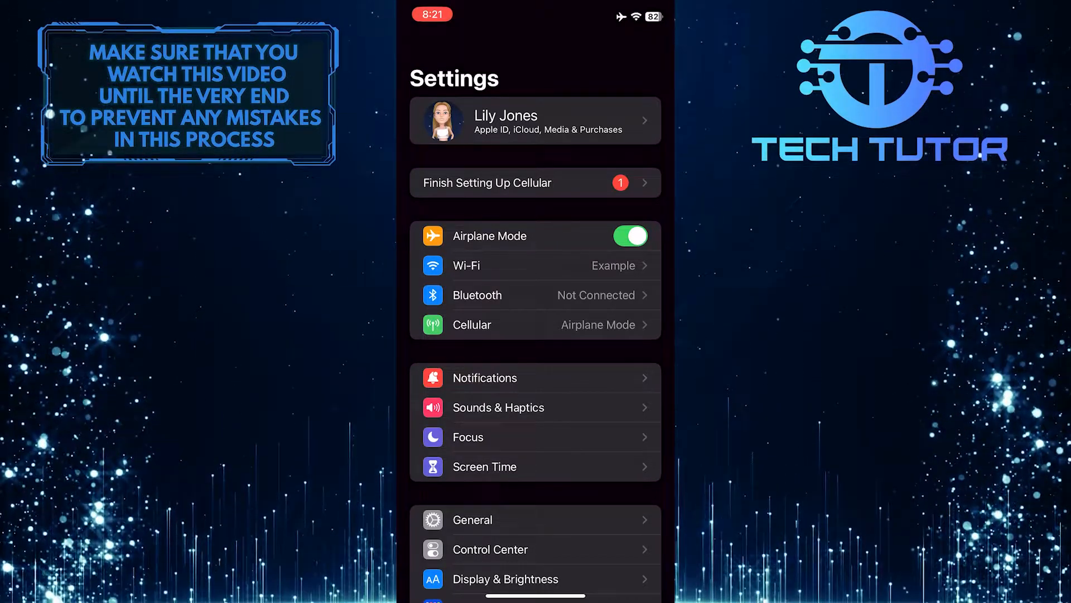
click(629, 235)
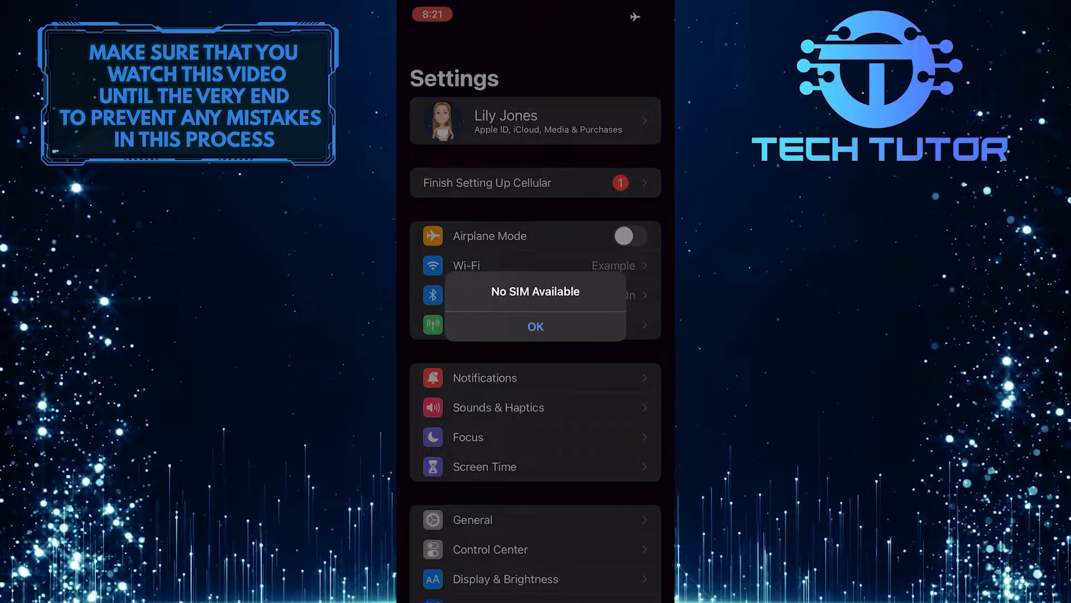
click(534, 326)
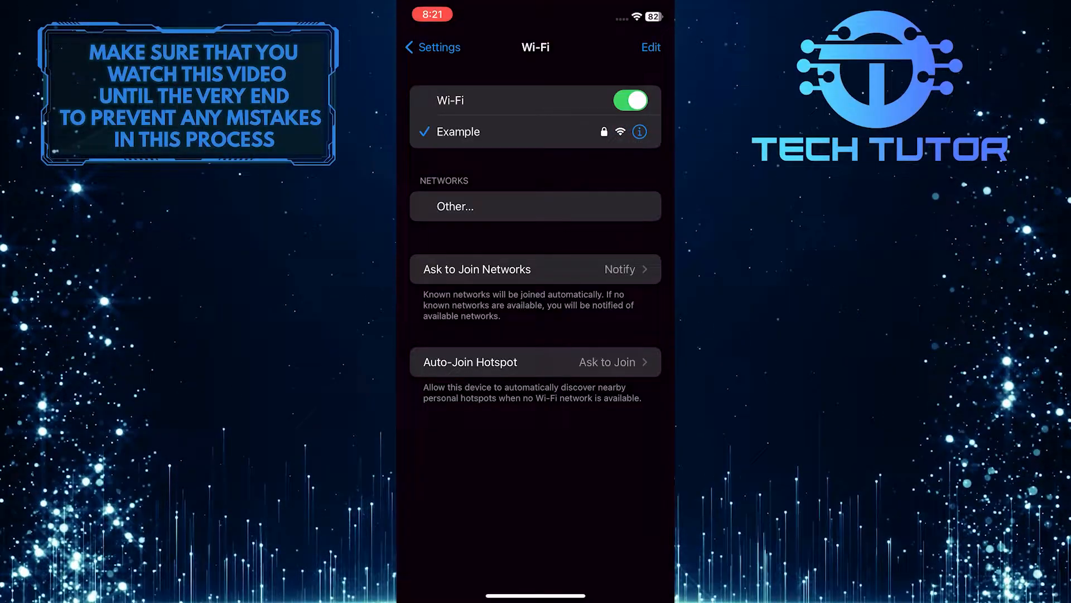
Forget the saved Wi-Fi network 'Example' from its details page and return.
click(638, 131)
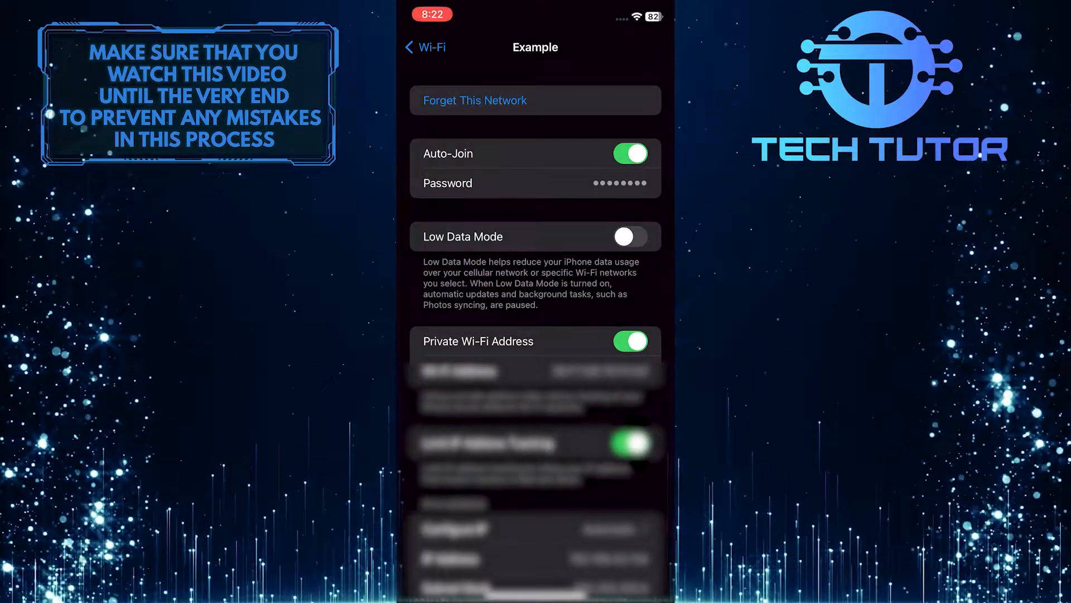
click(474, 100)
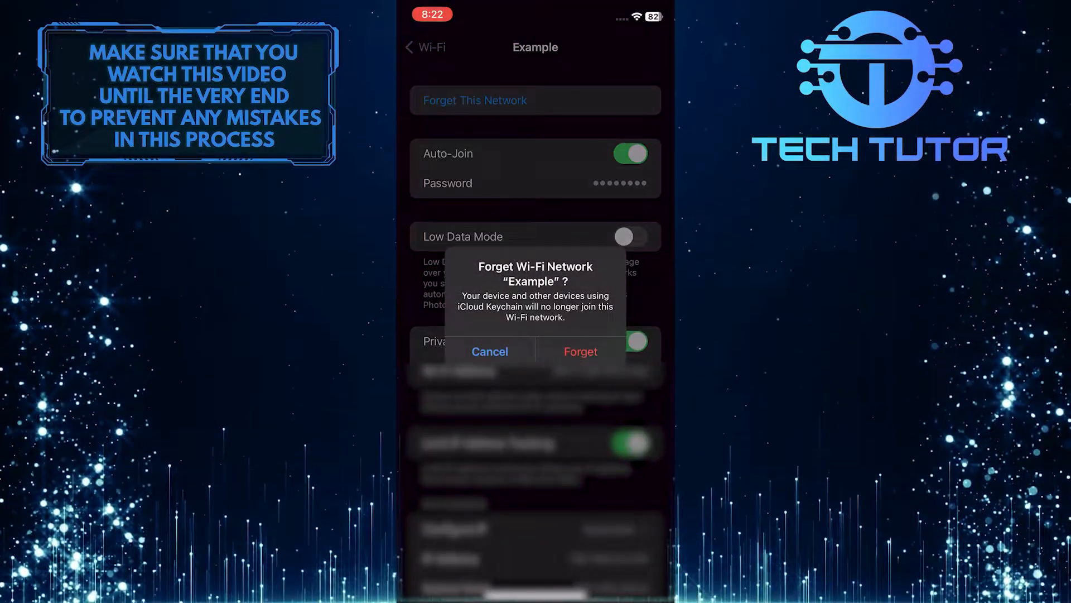
click(489, 351)
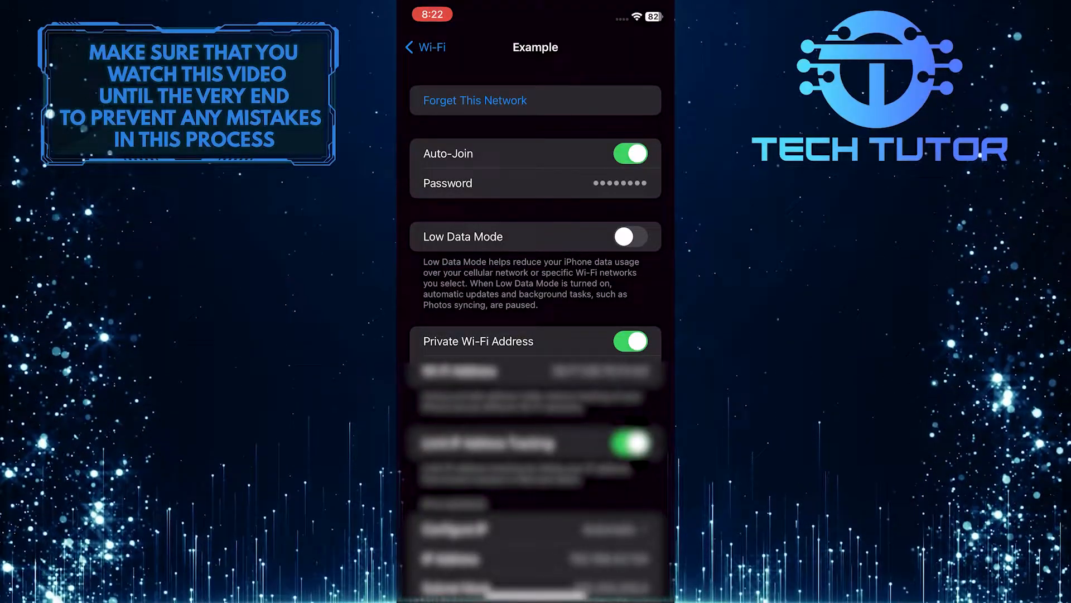
click(424, 47)
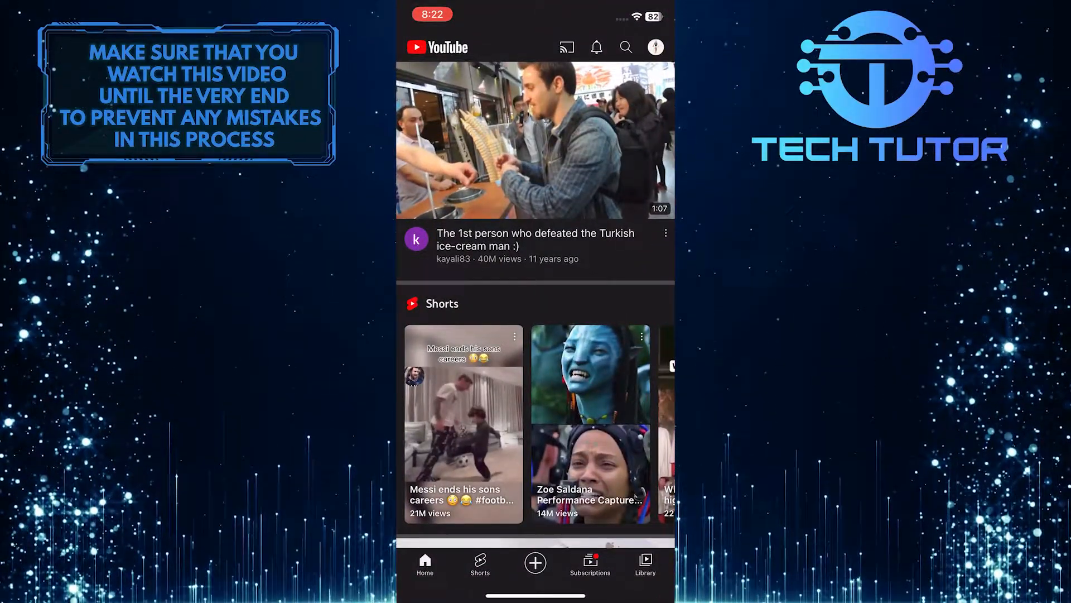
Leave YouTube after the home feed loads and return to Settings.
key(home)
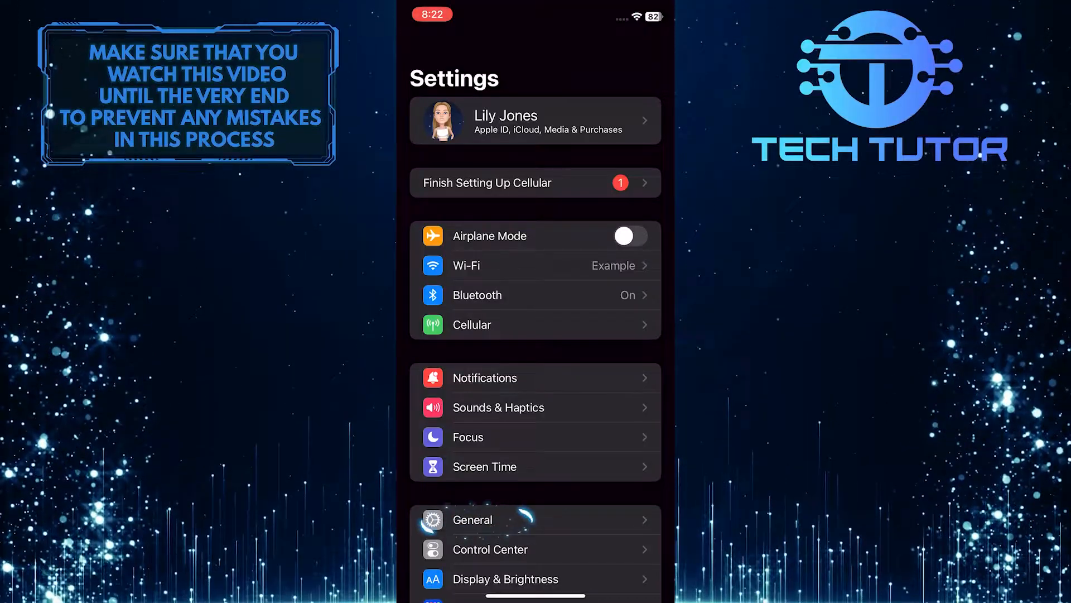
Check VPN & Device Management under General shows VPN not connected, then go back.
click(471, 519)
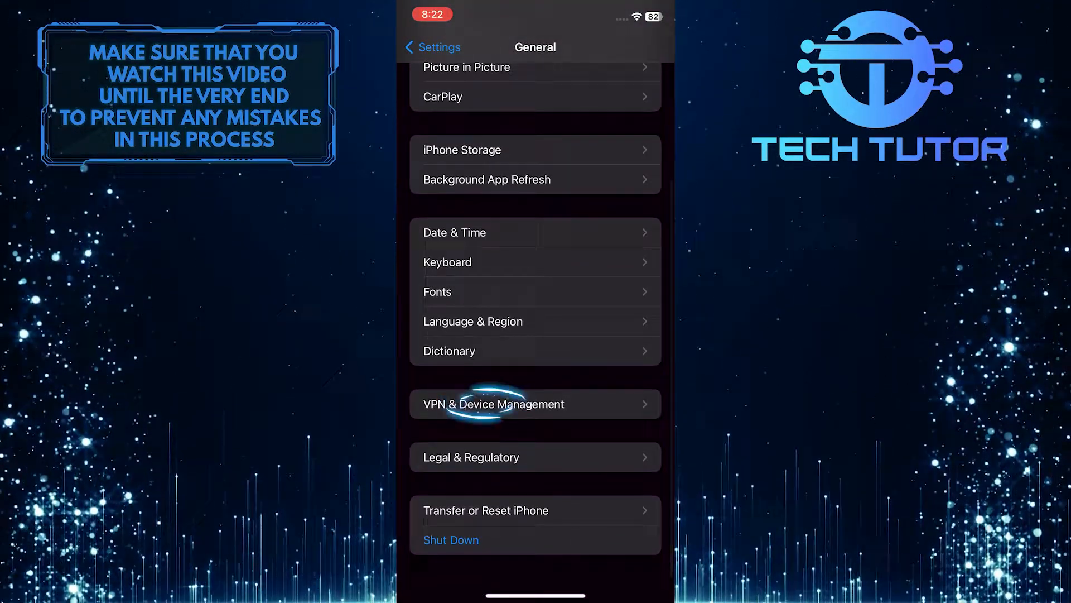
click(494, 402)
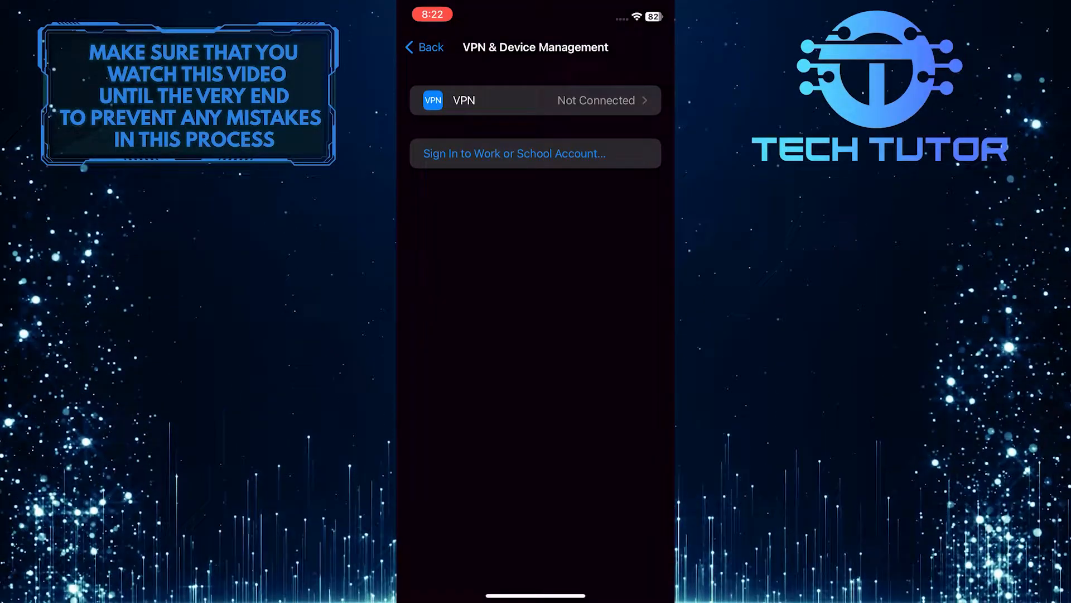
click(424, 47)
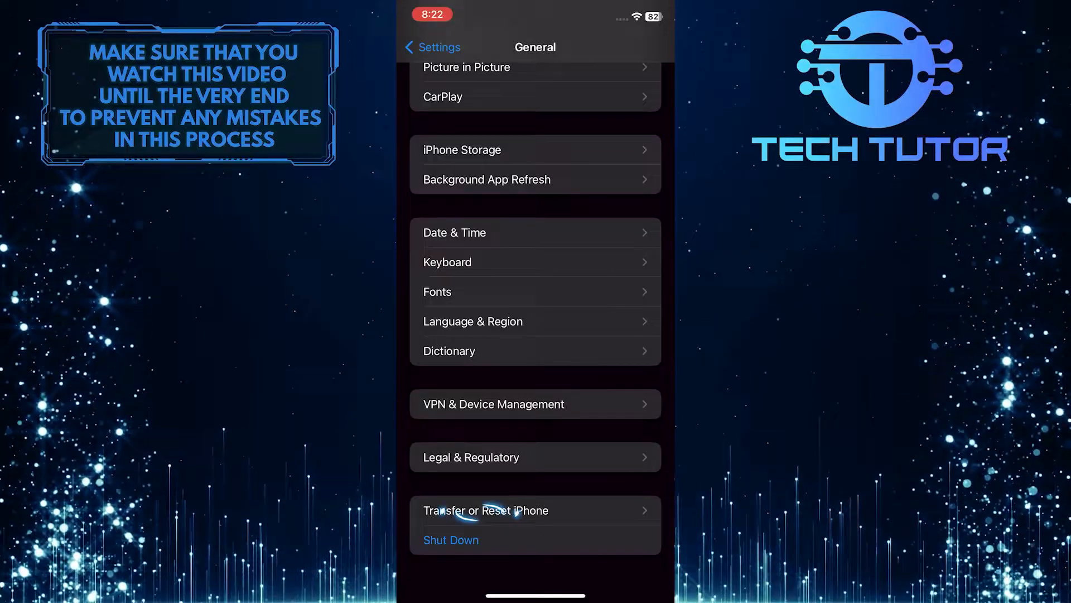
Reach the Reset choices under Transfer or Reset iPhone to reset network settings.
click(485, 510)
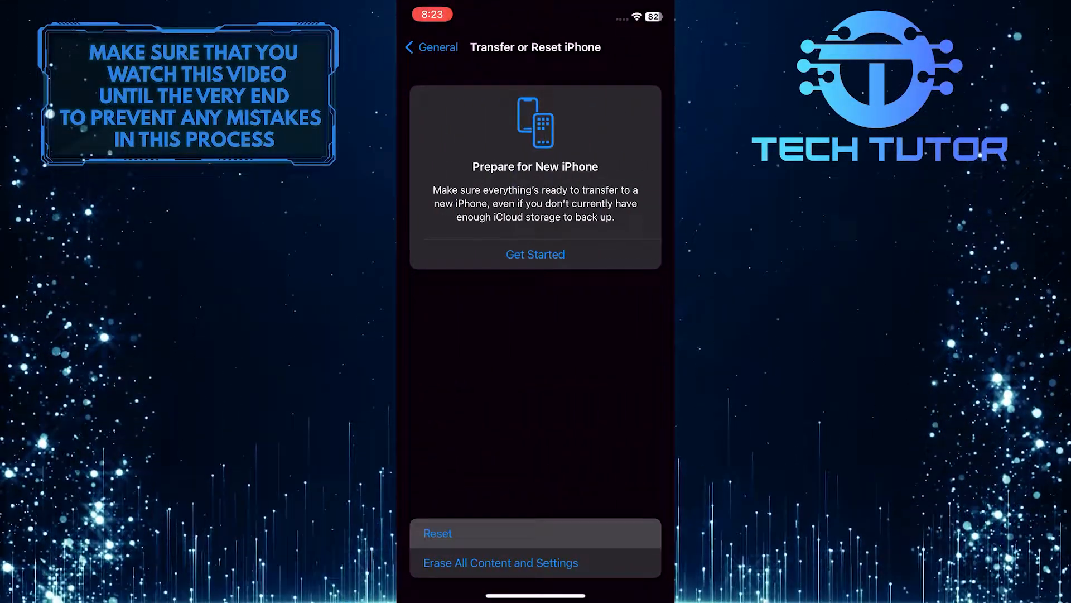
click(438, 534)
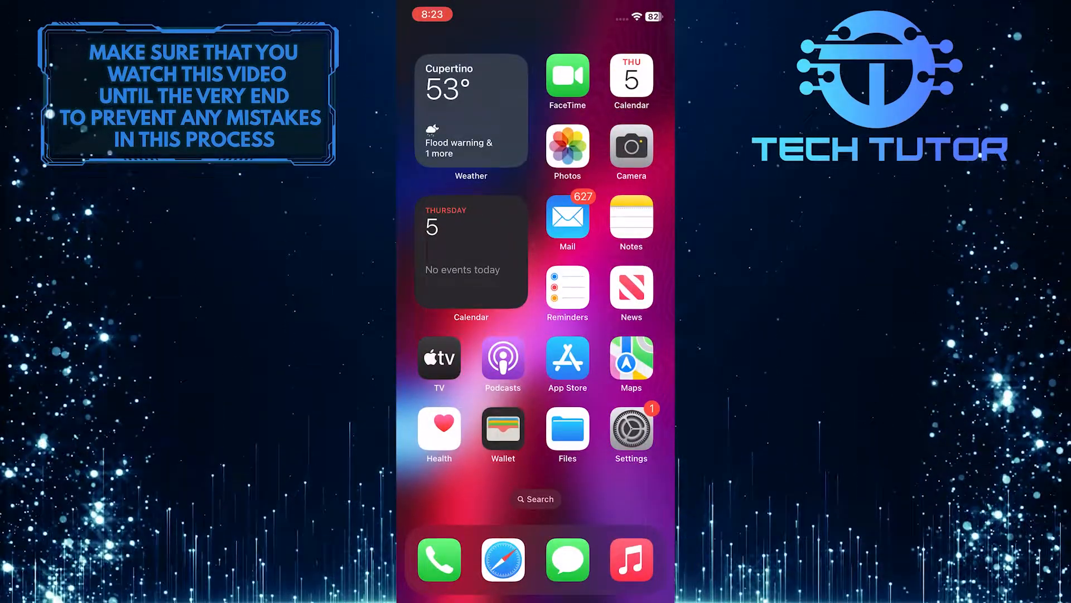
Load youtube.com in Safari and confirm the video list appears.
click(502, 559)
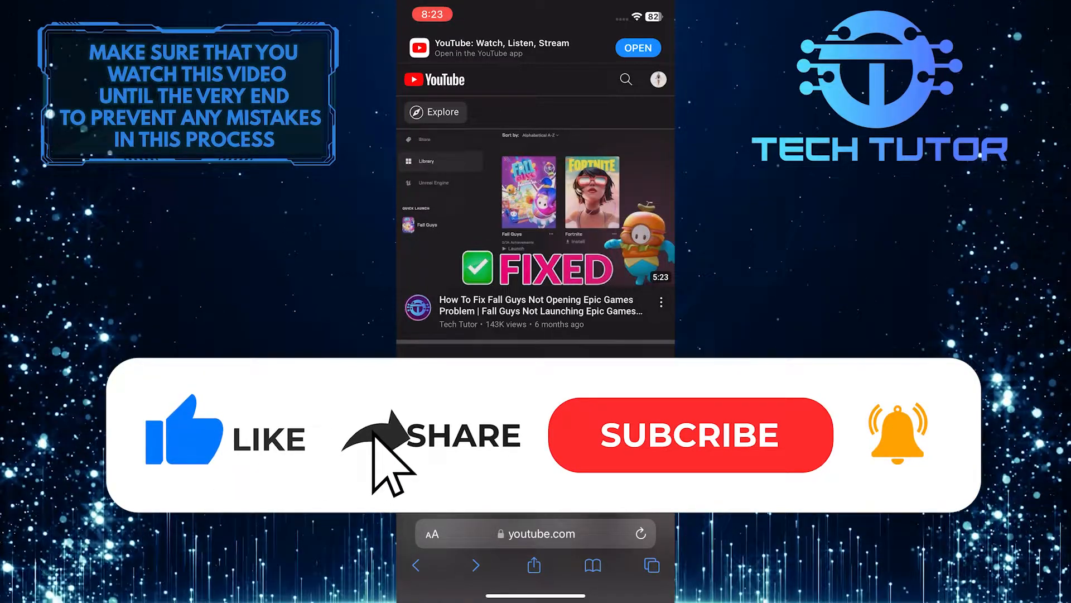
click(689, 434)
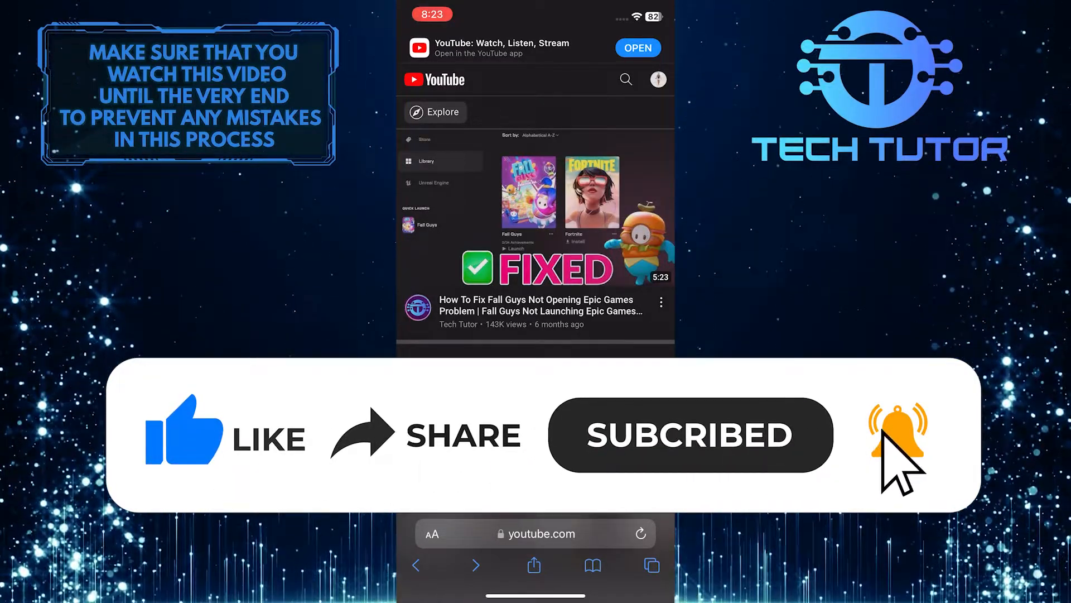